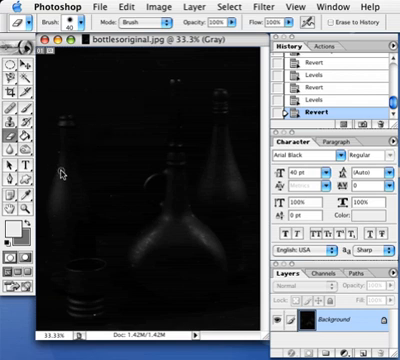
mouse_move(196, 88)
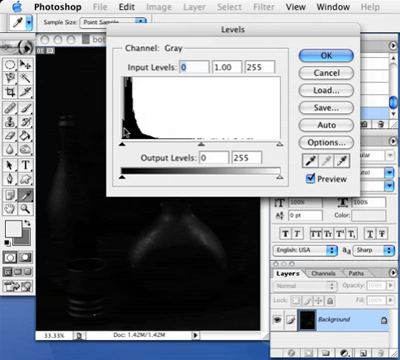
mouse_move(268, 148)
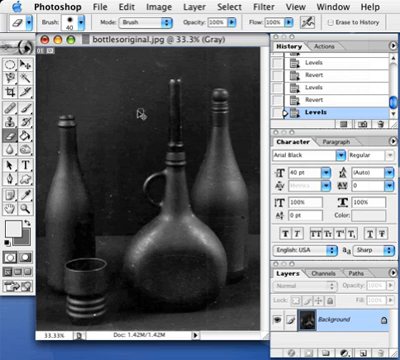
mouse_move(138, 122)
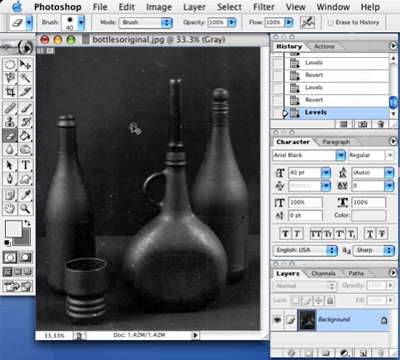
mouse_move(184, 288)
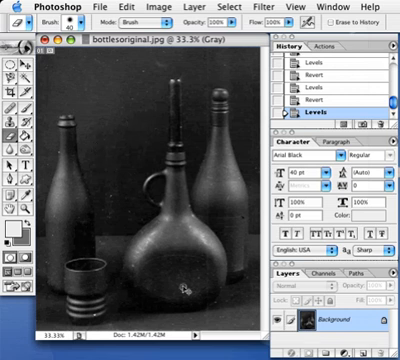
mouse_move(120, 122)
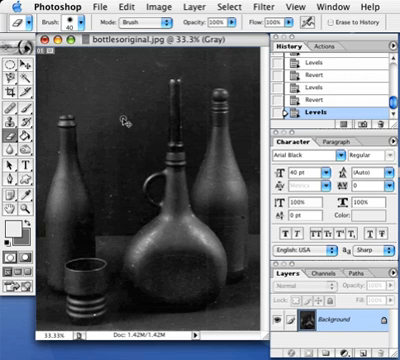